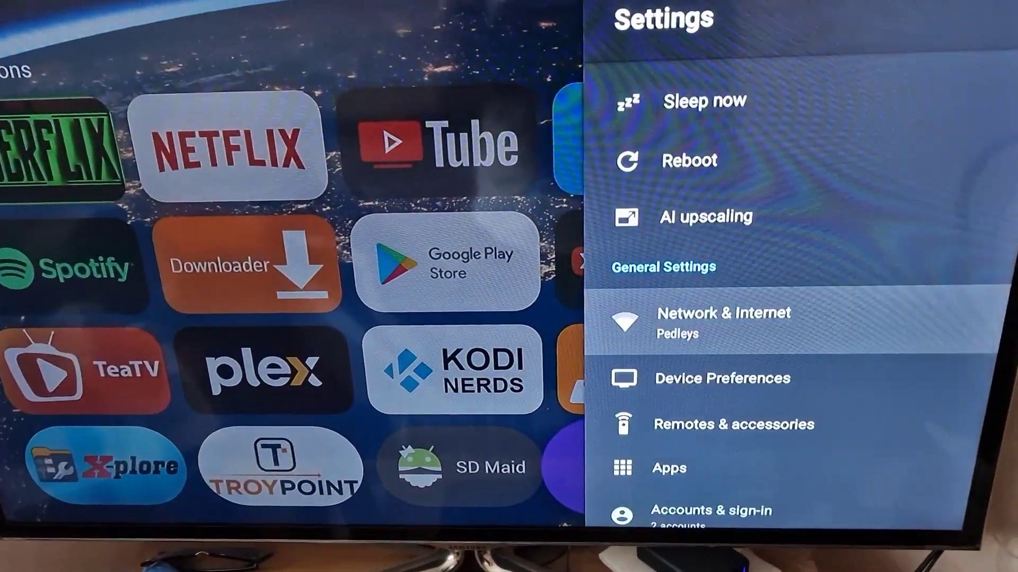
- Show the All apps list with installed apps and their sizes
{"action": "left_click", "coordinate": [673, 469]}
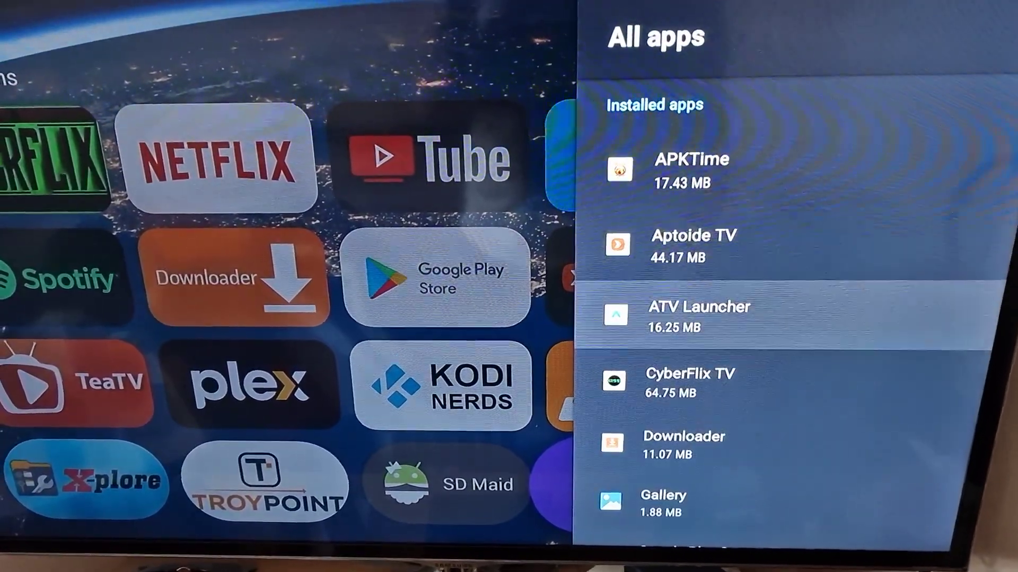
- Select Google Play Store from the list to show its version, storage and cache details
{"action": "scroll", "scroll_direction": "down", "scroll_amount": 3}
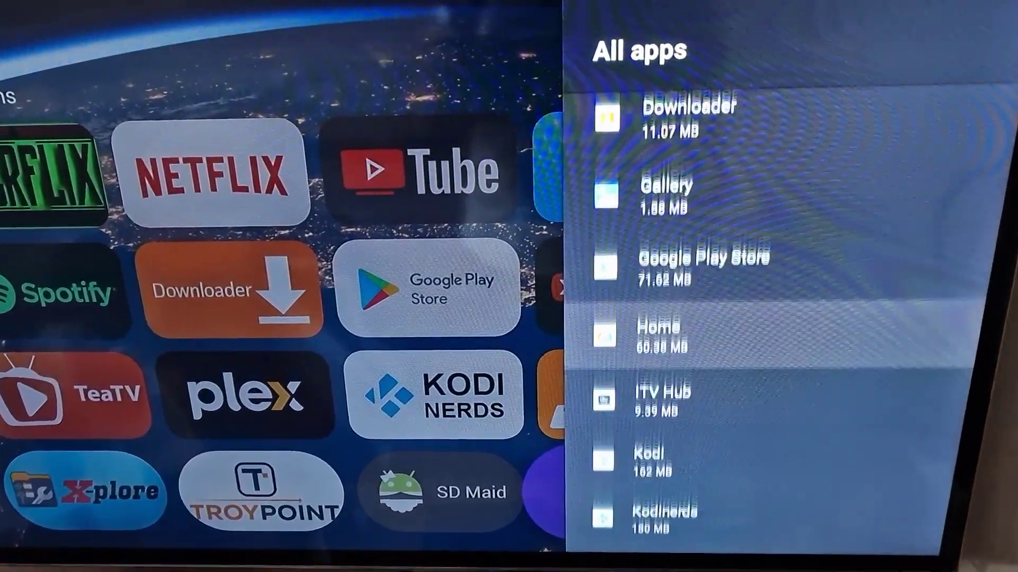
{"action": "left_click", "coordinate": [702, 269]}
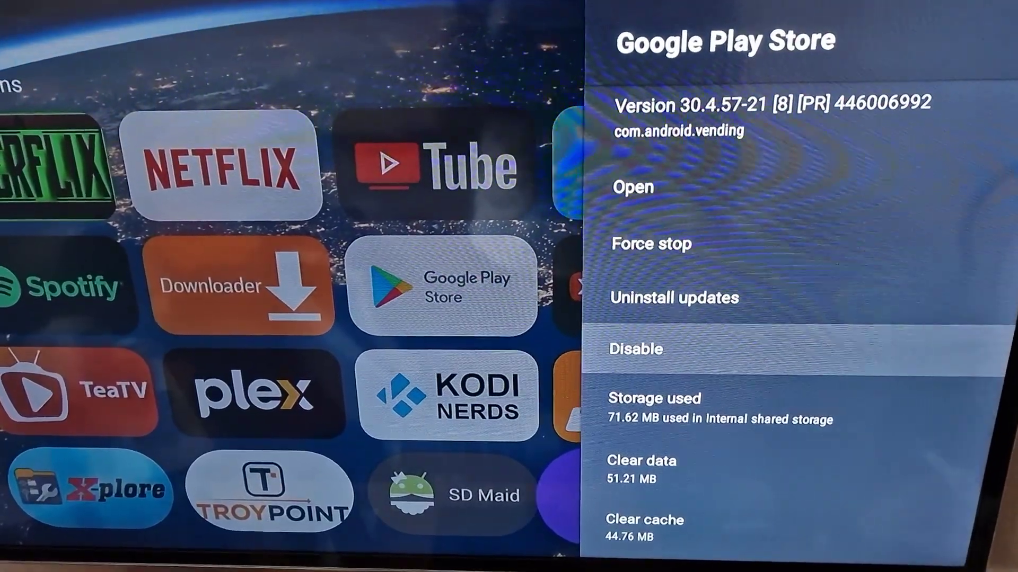
{"action": "key", "text": "up"}
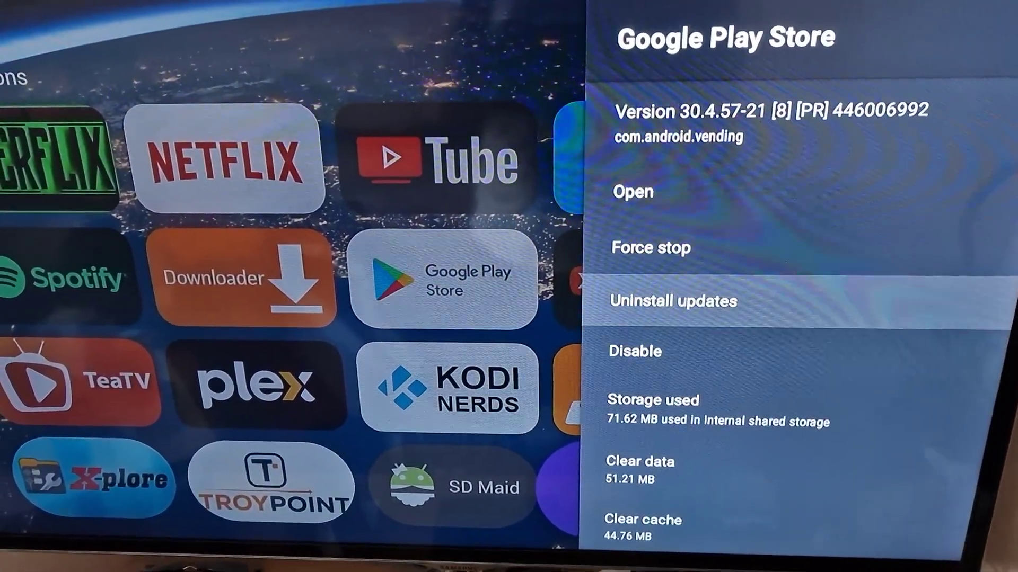